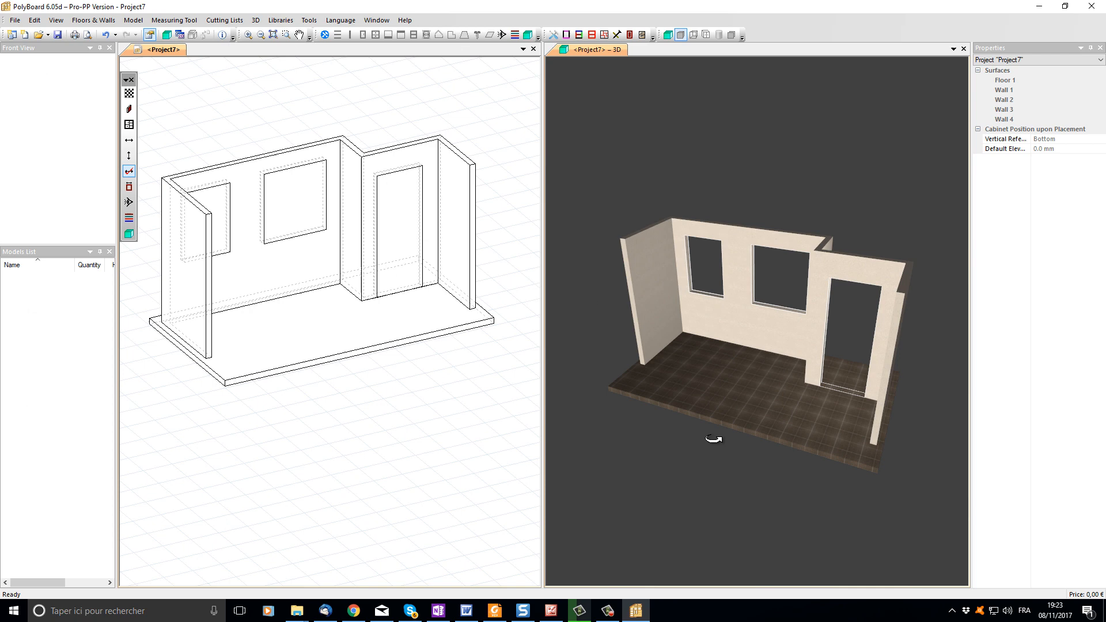
Step: Select Wall 3's middle window opening and edit its sandymist.jpg Texture File Name
{"action": "left_click", "coordinate": [292, 197]}
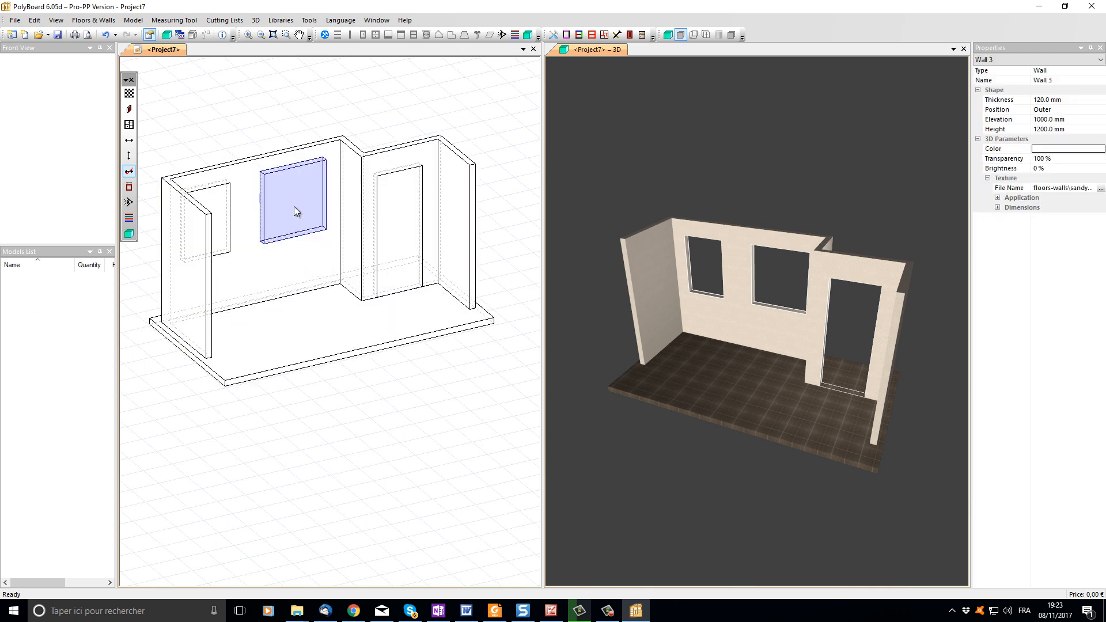
{"action": "mouse_move", "coordinate": [364, 208]}
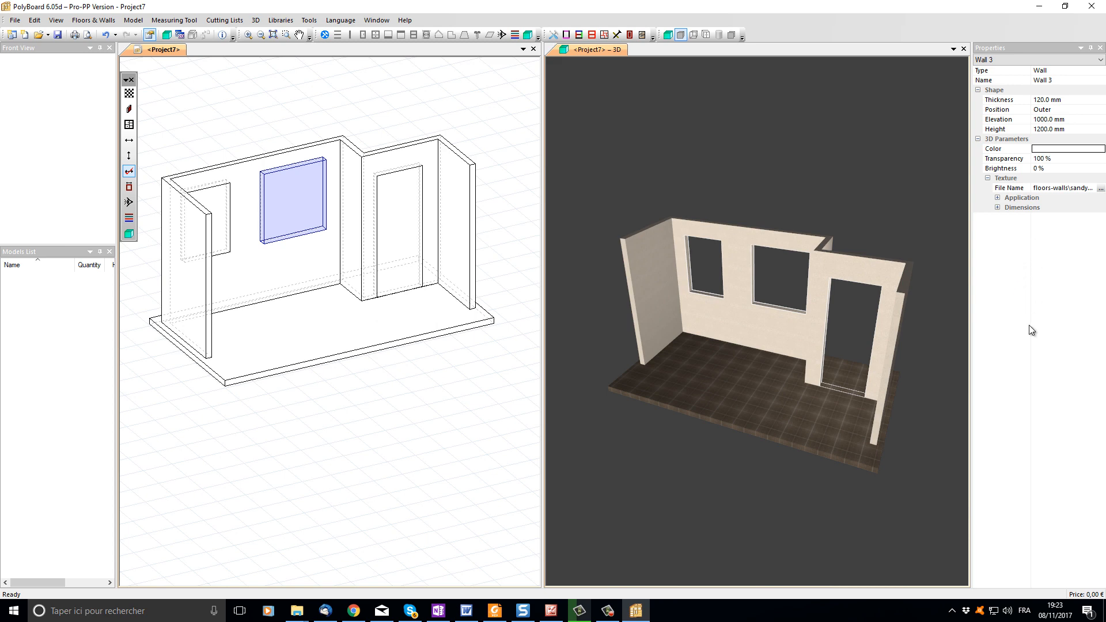
{"action": "mouse_move", "coordinate": [1038, 311]}
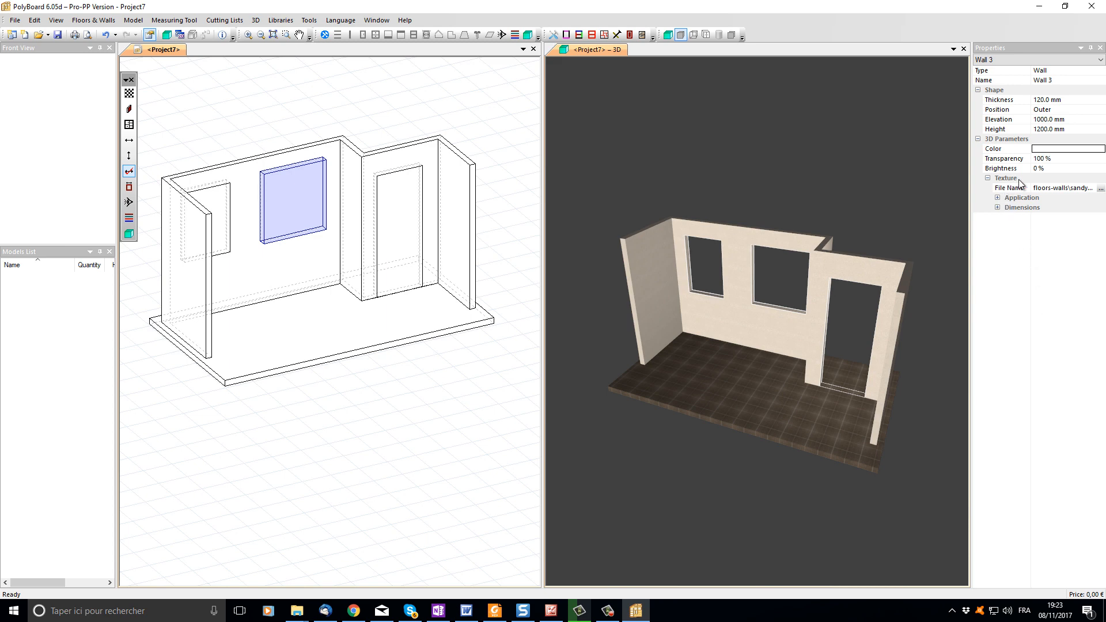
{"action": "left_click", "coordinate": [1062, 188]}
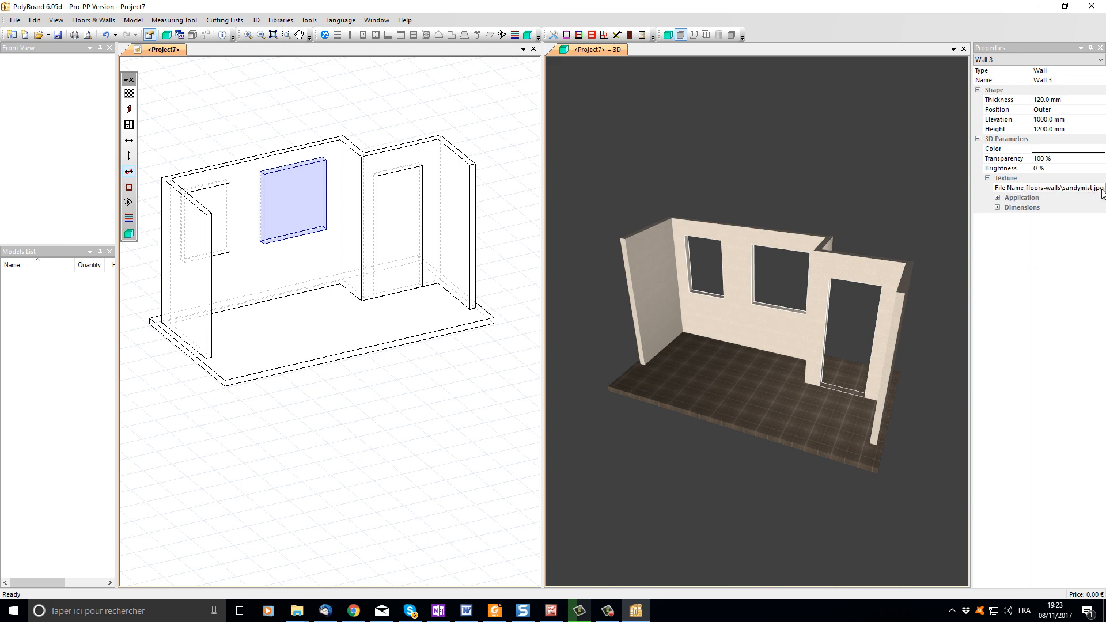
{"action": "left_click", "coordinate": [1008, 188]}
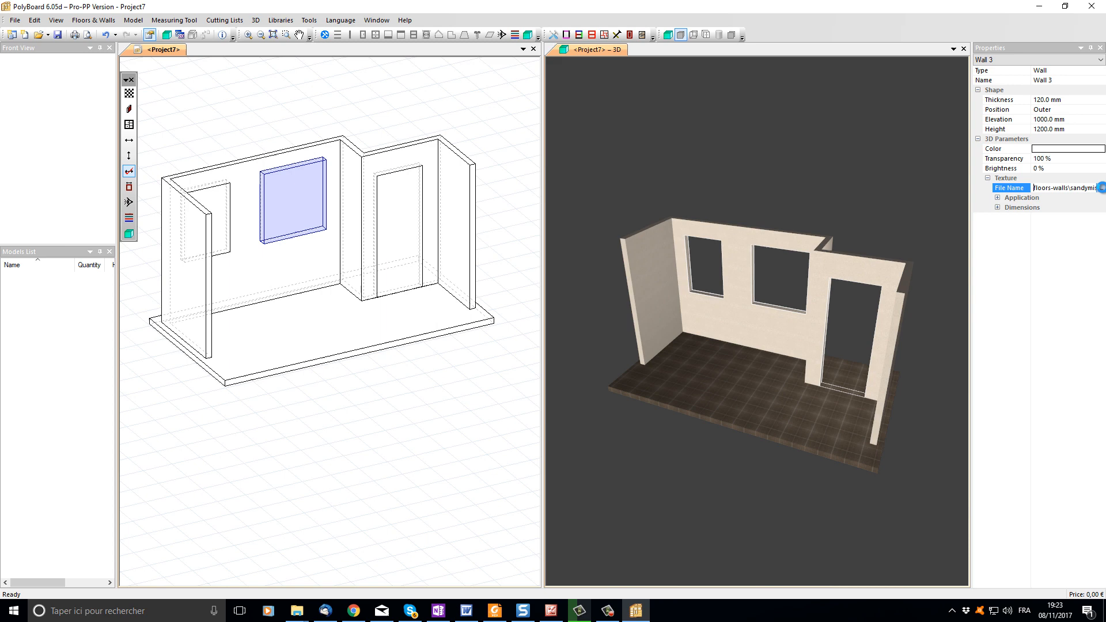
Step: Replace the middle opening's texture with windows\window_modern_3.png from the textures folder
{"action": "left_click", "coordinate": [1100, 189]}
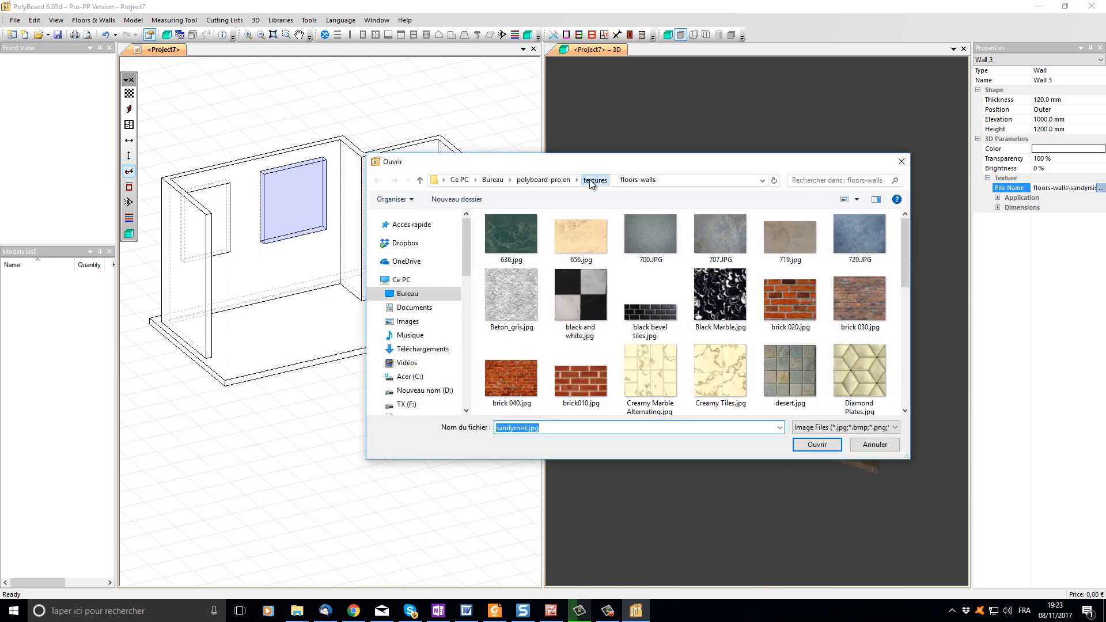
{"action": "left_click", "coordinate": [595, 179]}
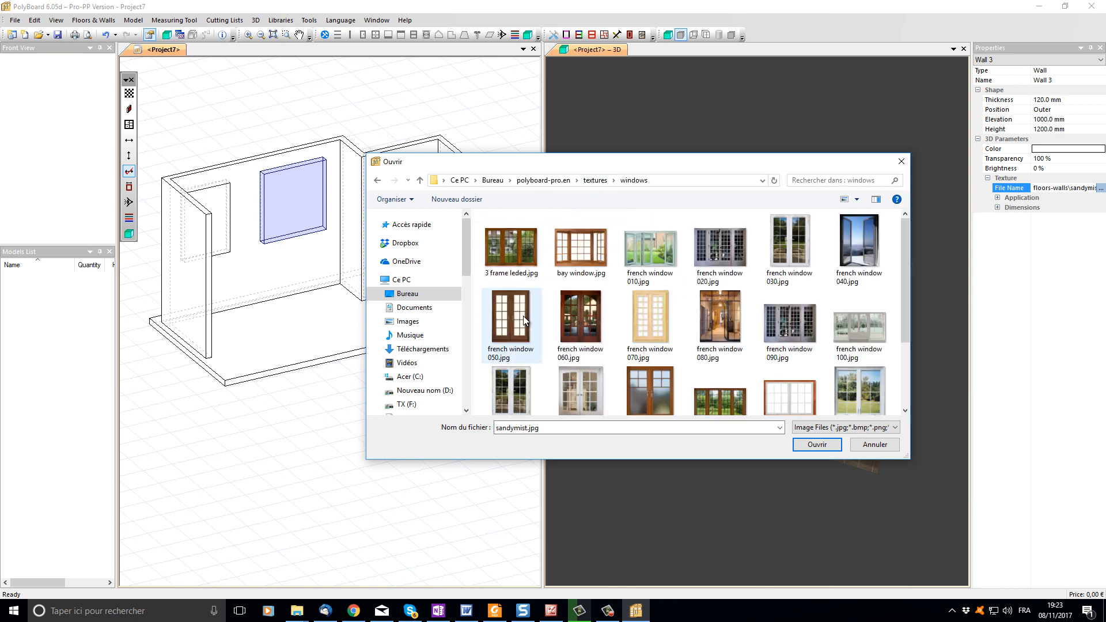
{"action": "scroll", "scroll_direction": "down", "scroll_amount": 3}
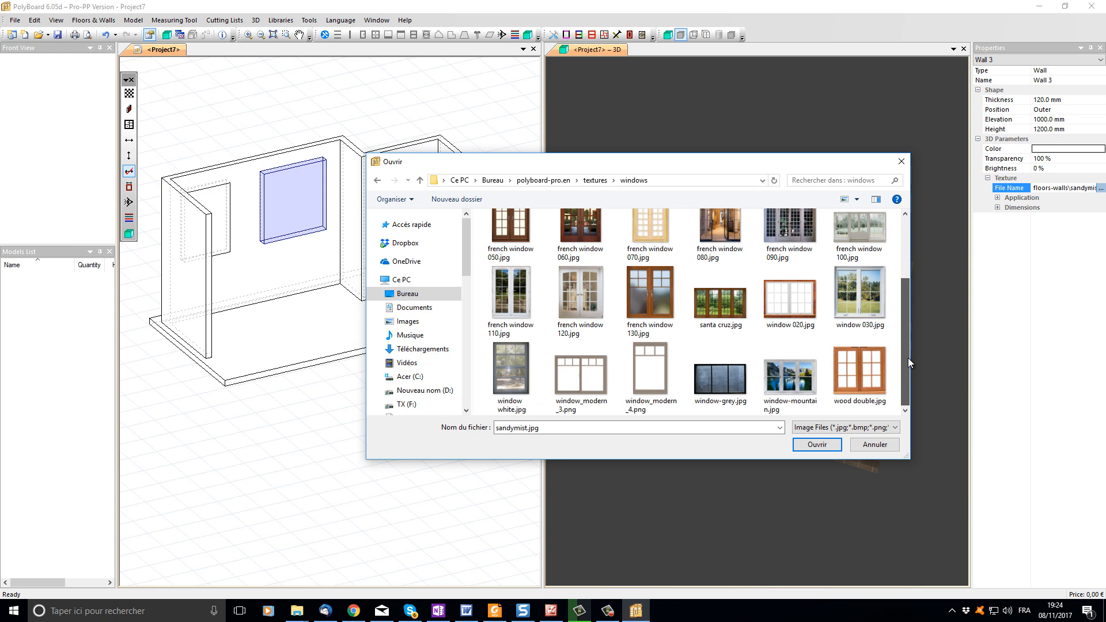
{"action": "left_click", "coordinate": [580, 367]}
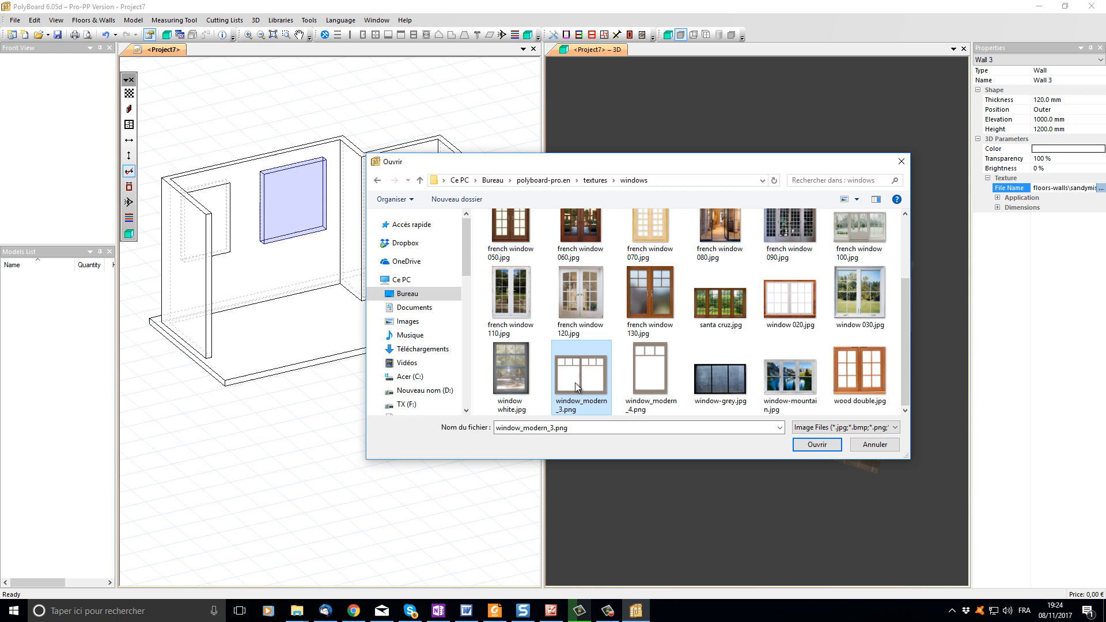
{"action": "left_click", "coordinate": [815, 445]}
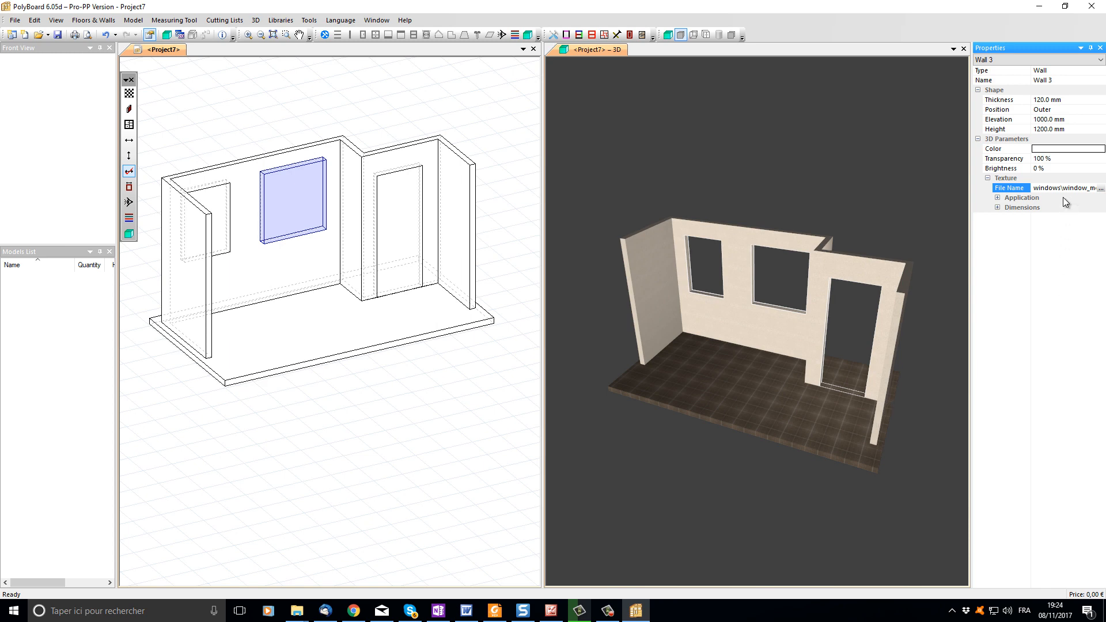
{"action": "mouse_move", "coordinate": [1057, 163]}
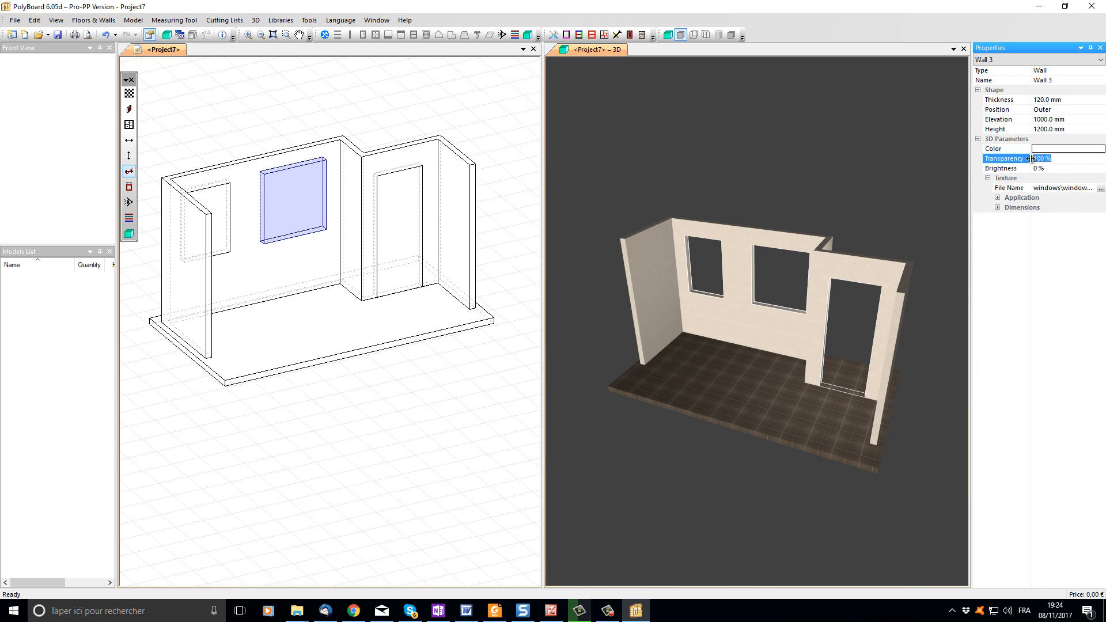
Step: Set the middle opening's transparency to 0%
{"action": "type", "text": "0"}
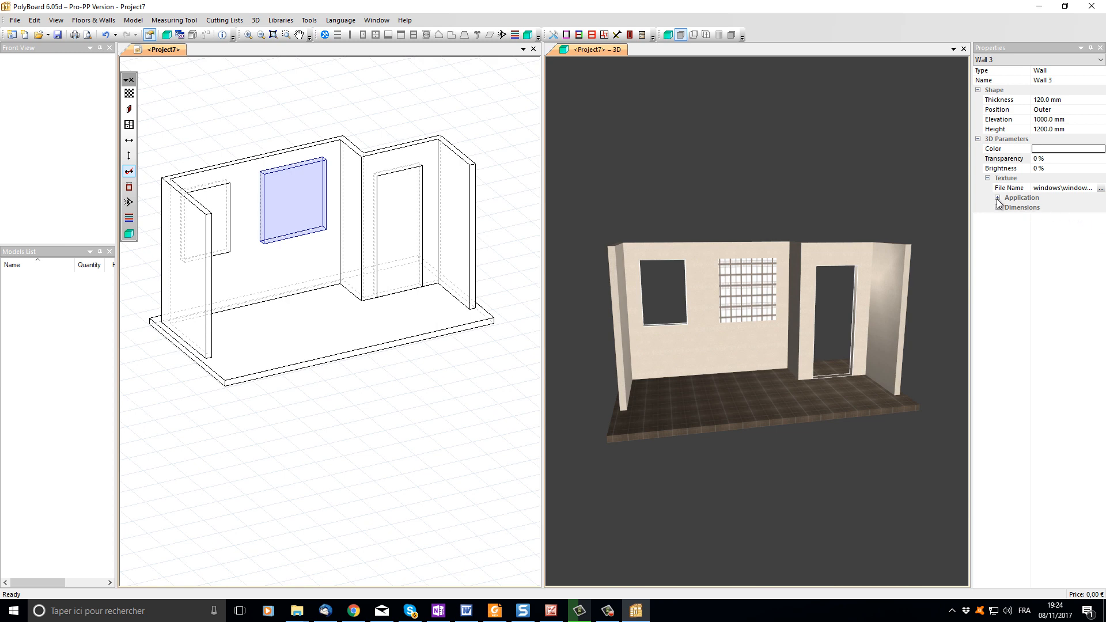
Step: Set the middle opening's texture Application to Stretch, then select Wall 2's left opening
{"action": "left_click", "coordinate": [997, 199]}
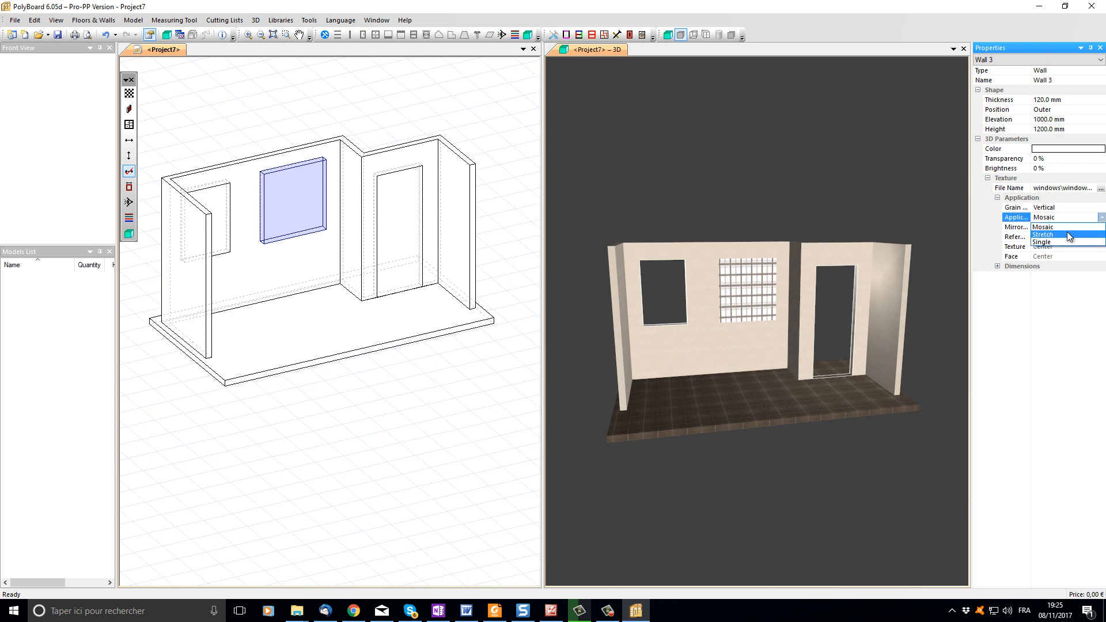
{"action": "left_click", "coordinate": [1044, 234]}
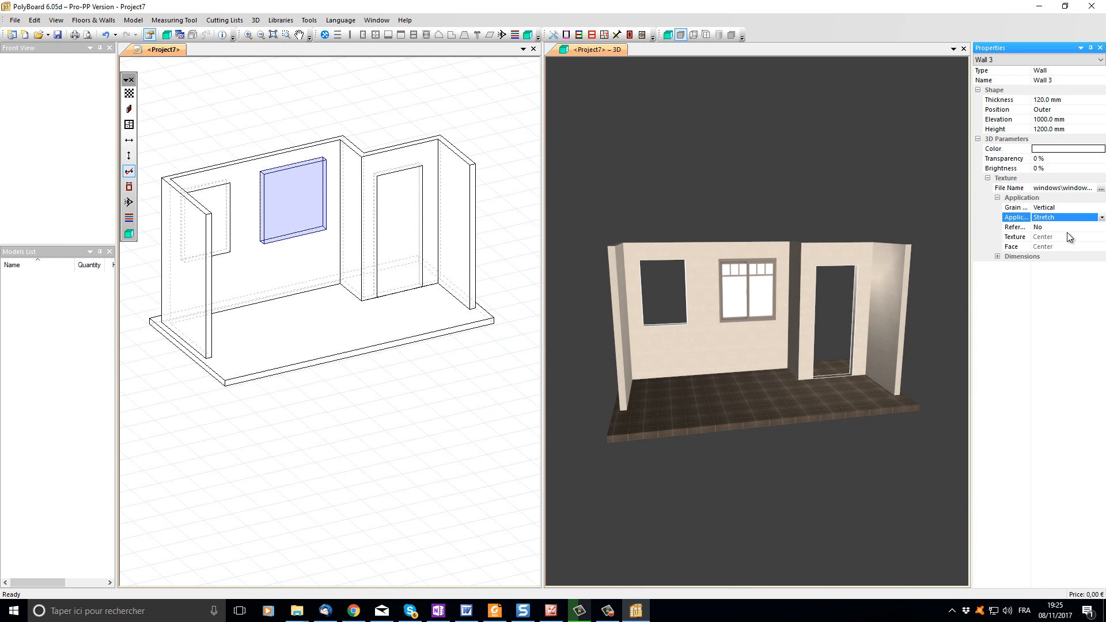
{"action": "mouse_move", "coordinate": [546, 388]}
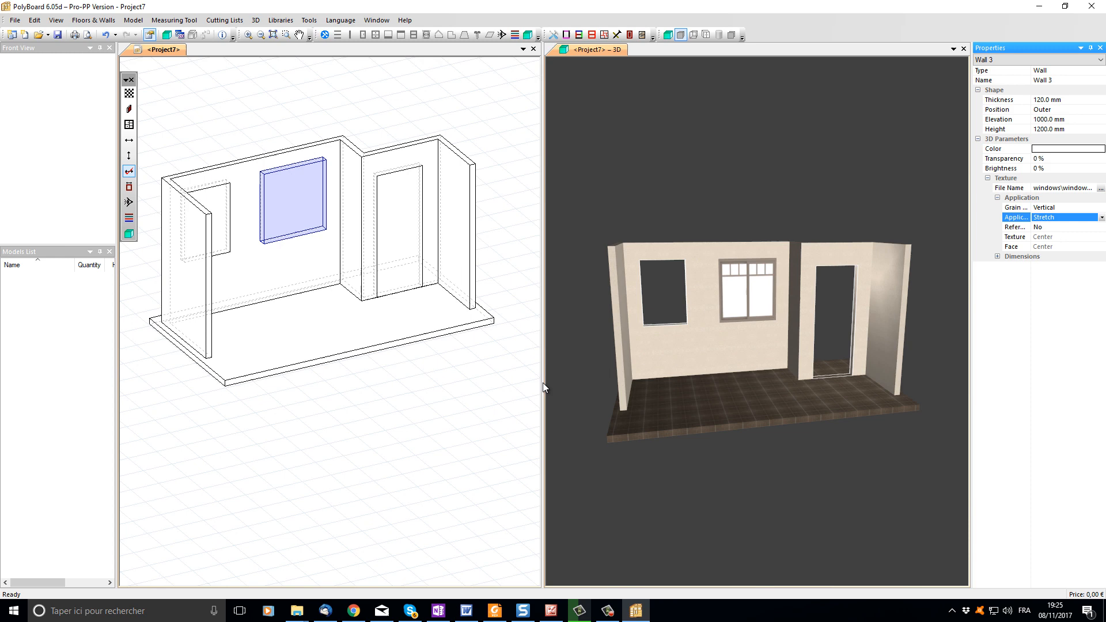
{"action": "left_click", "coordinate": [201, 204]}
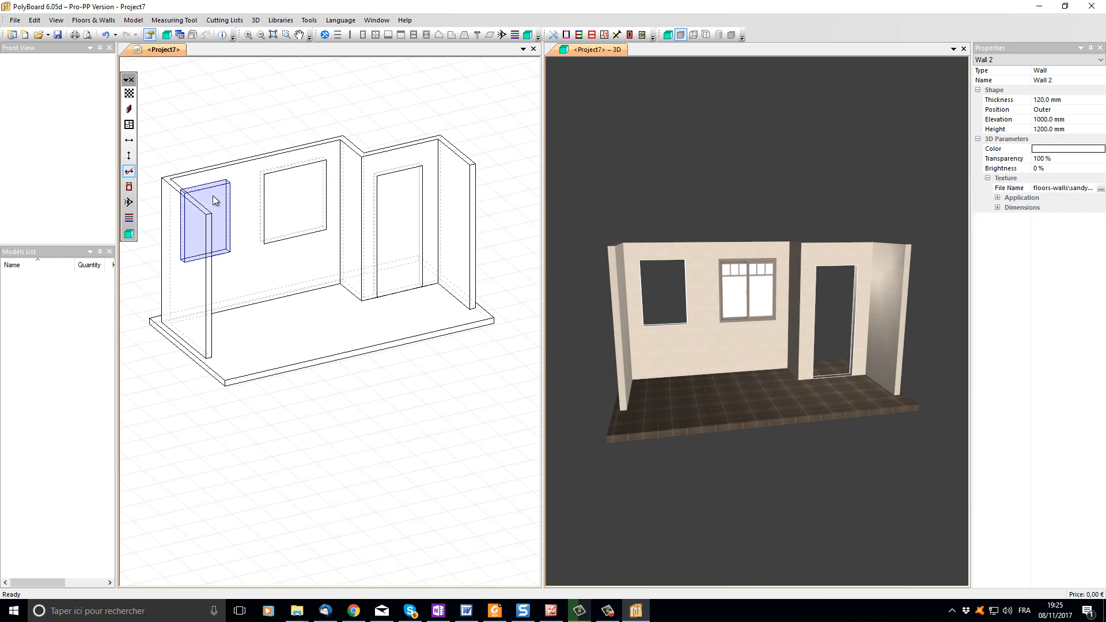
Step: Give Wall 2's left opening the window_modern_4.png texture, then select Wall 4's doorway
{"action": "left_click", "coordinate": [1099, 188]}
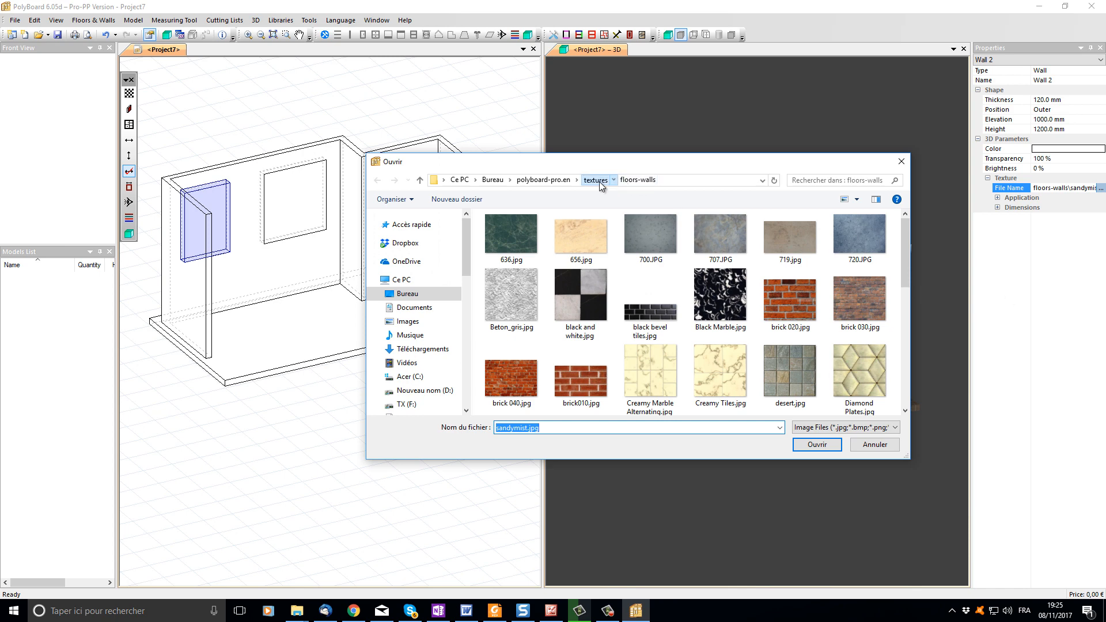
{"action": "left_click", "coordinate": [594, 180]}
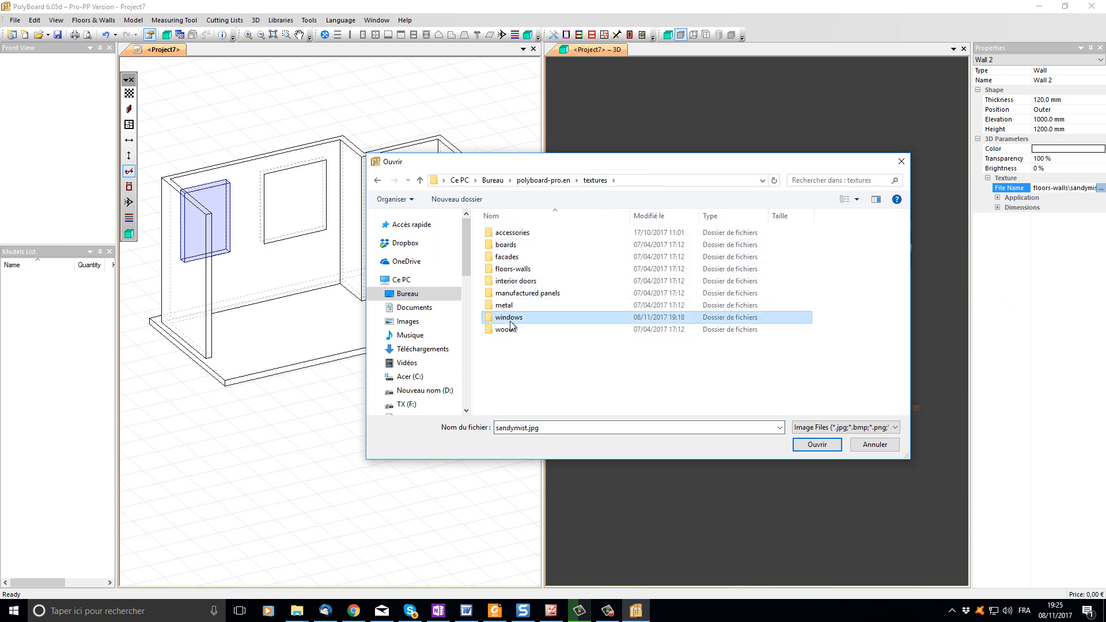
{"action": "double_click", "coordinate": [509, 317]}
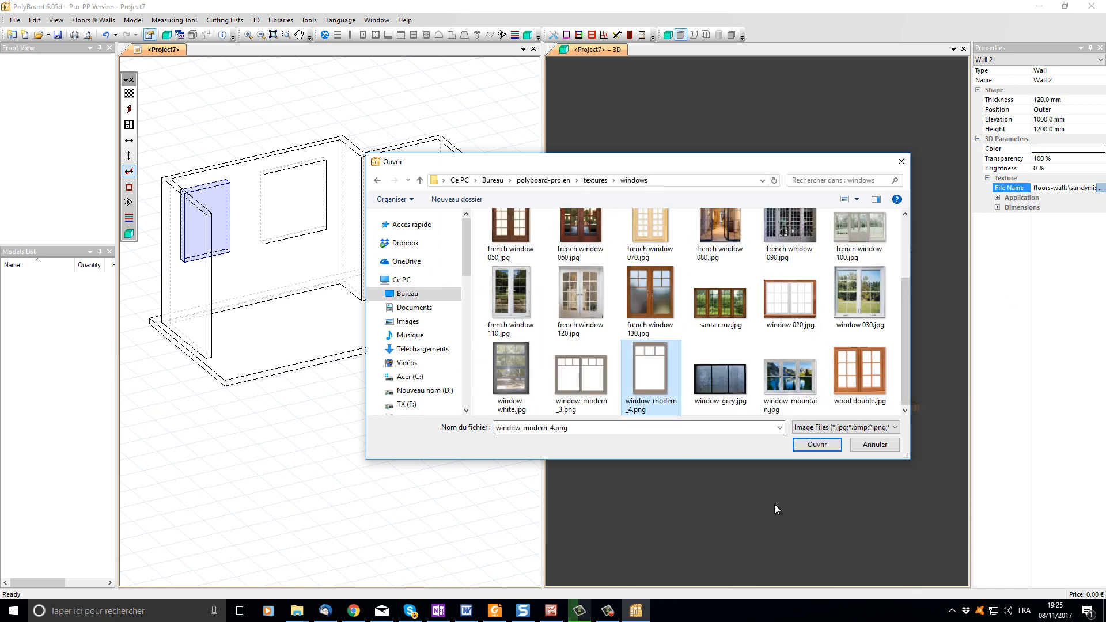
{"action": "left_click", "coordinate": [816, 444]}
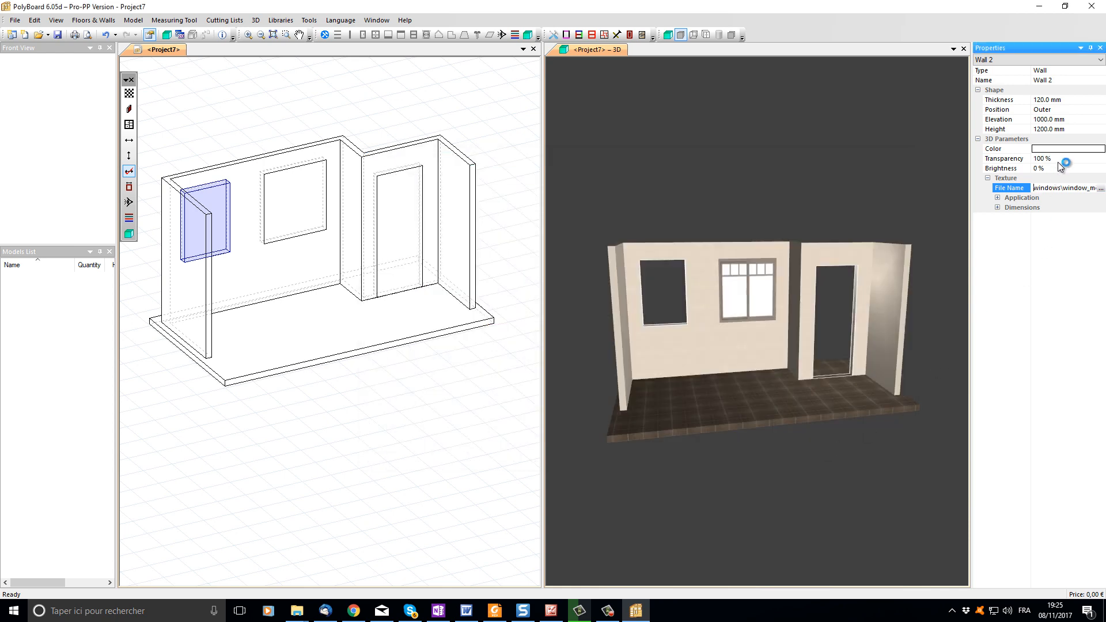
{"action": "left_click", "coordinate": [1048, 158]}
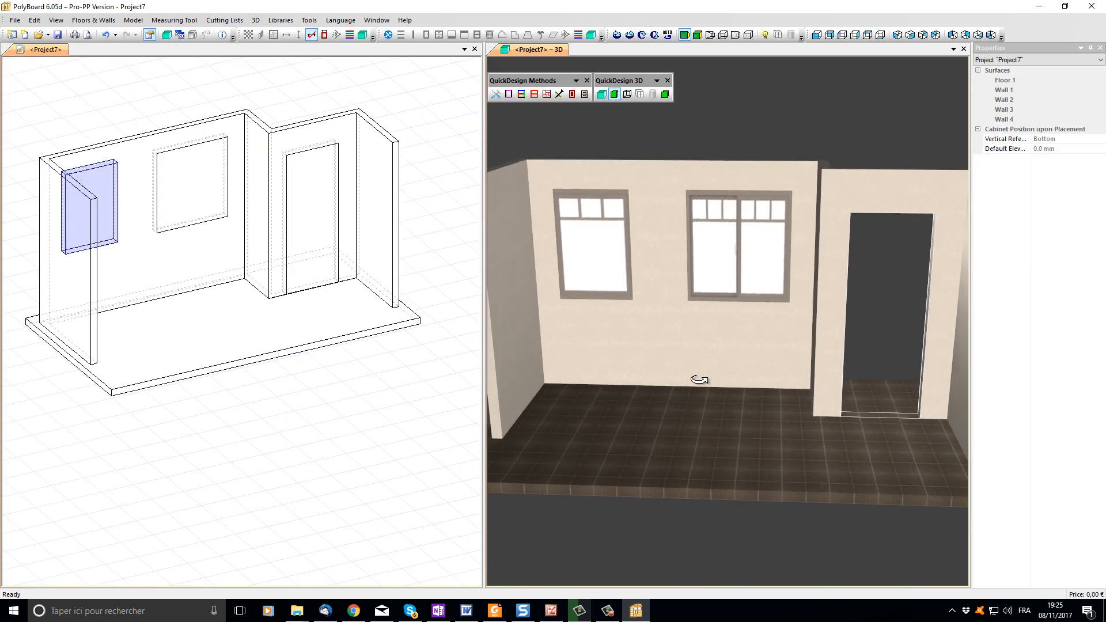
{"action": "left_click", "coordinate": [321, 227]}
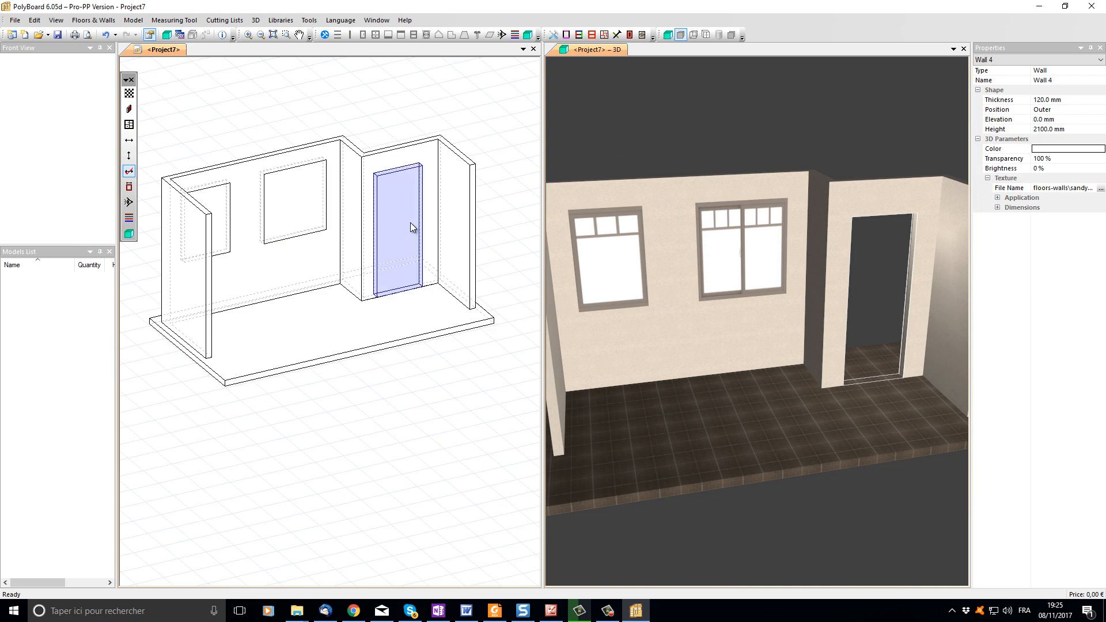
Step: Set Wall 4's door opening texture to modern door.jpg from textures\interior doors
{"action": "left_click", "coordinate": [1093, 188]}
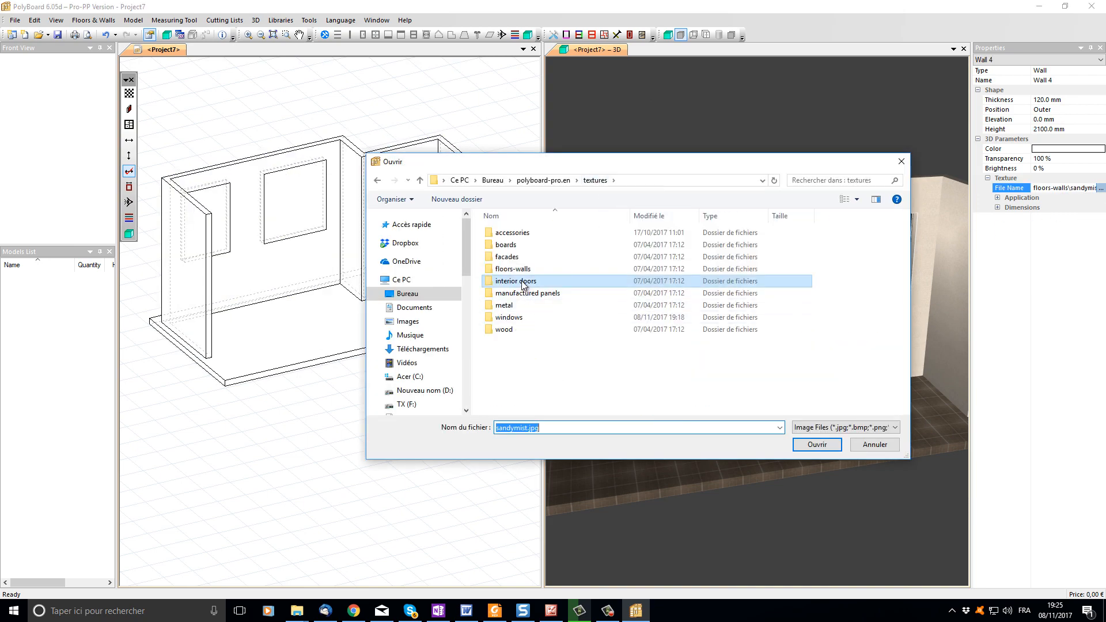
{"action": "double_click", "coordinate": [516, 281]}
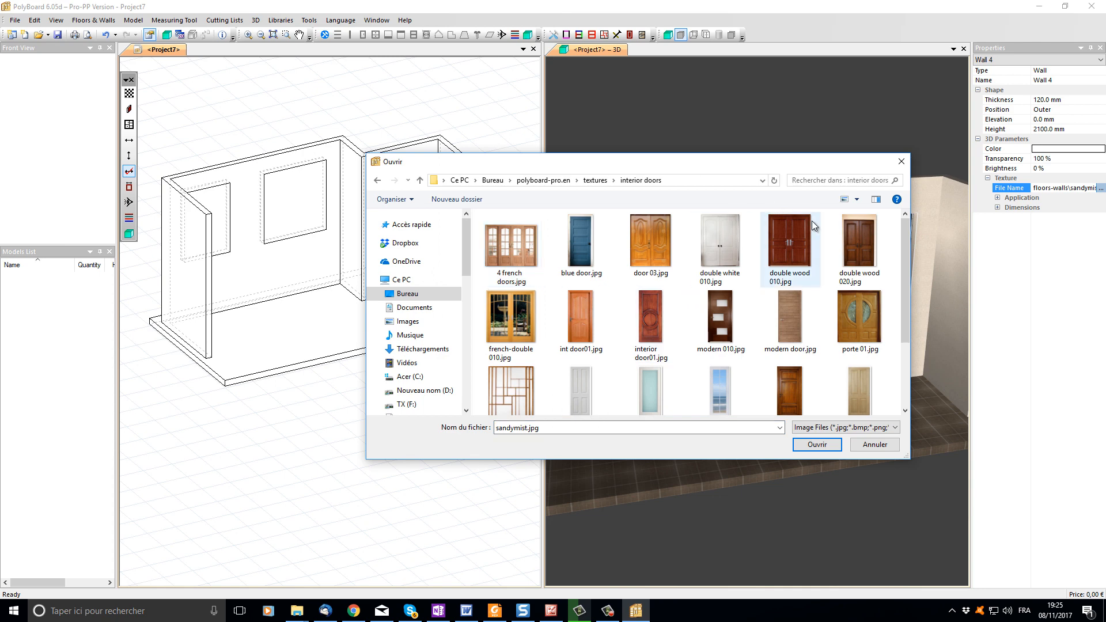
{"action": "left_click", "coordinate": [790, 321]}
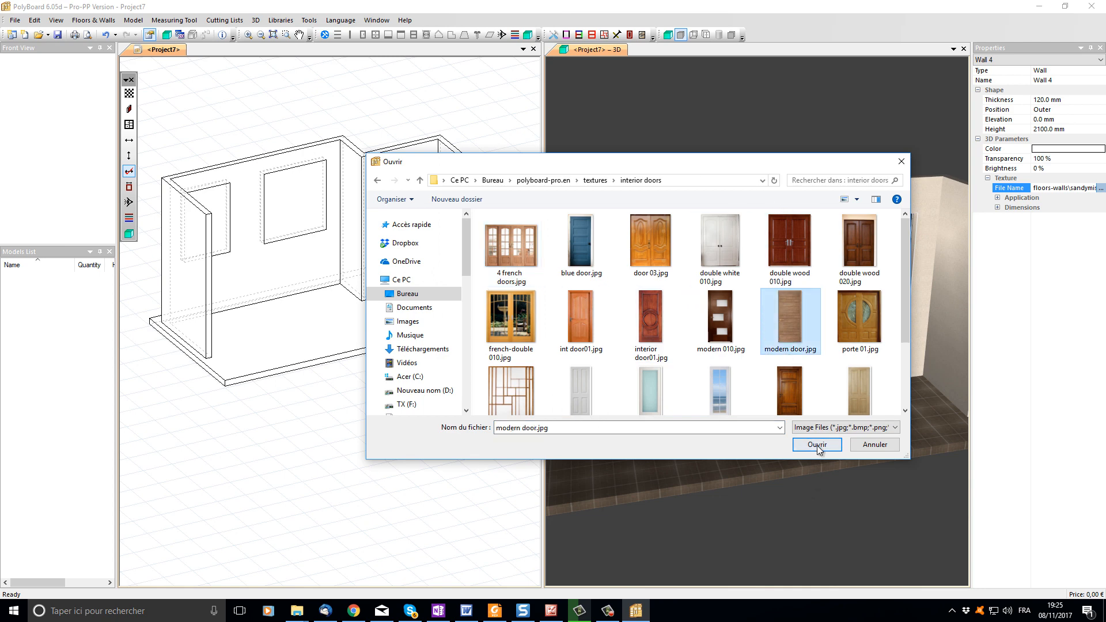
{"action": "left_click", "coordinate": [817, 445]}
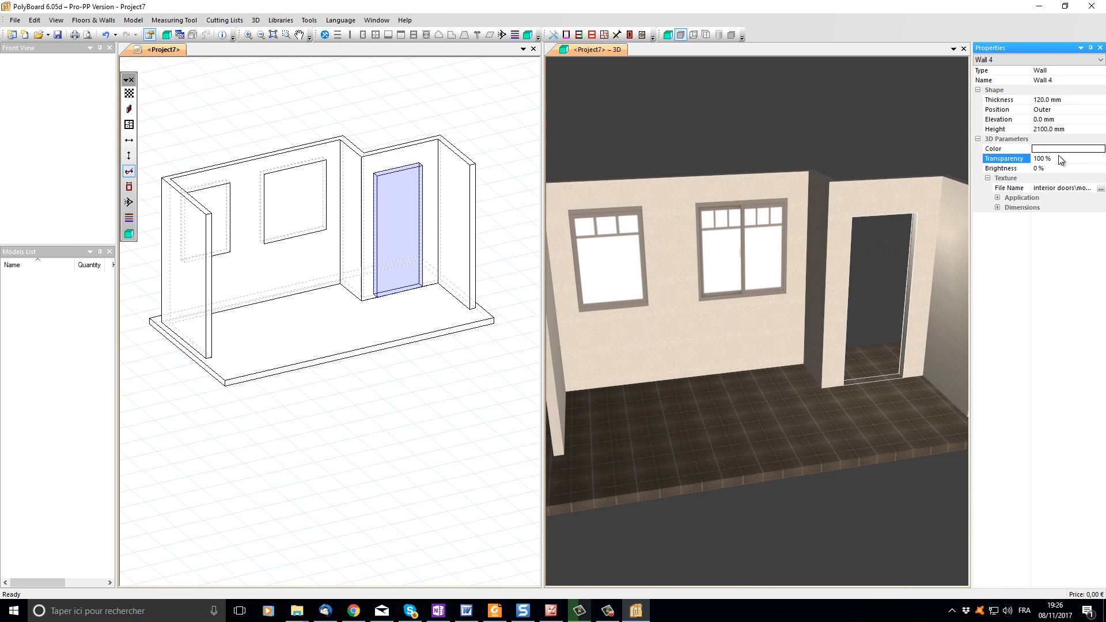